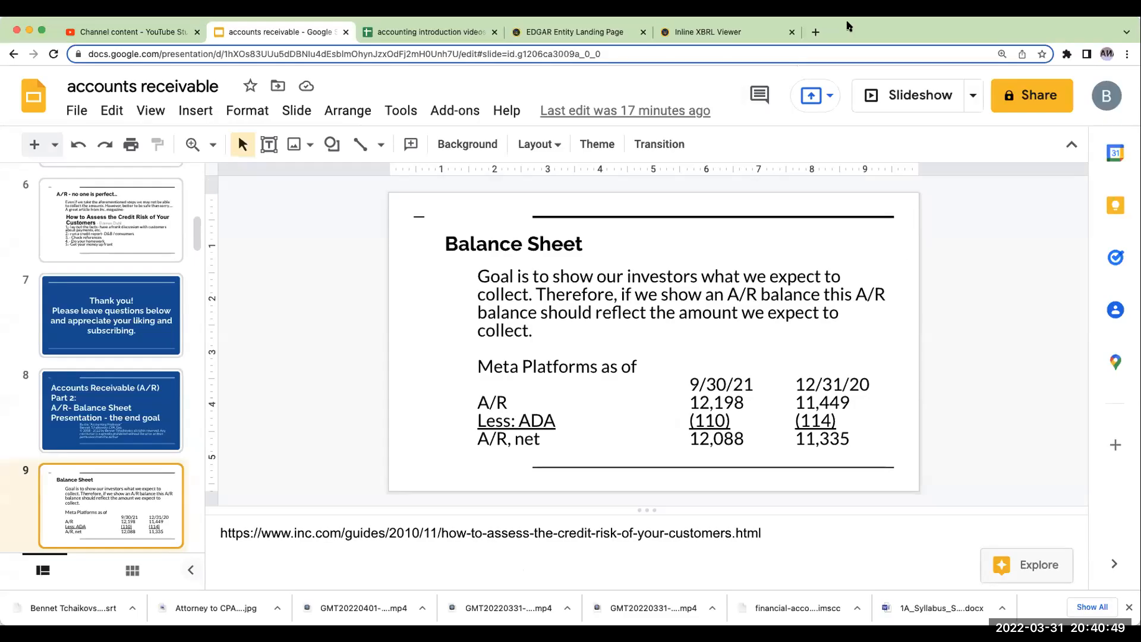
- Show Facebook's balance sheet in the Inline XBRL Viewer at the accounts receivable net line (12,088 and 11,335)
left_click(575, 31)
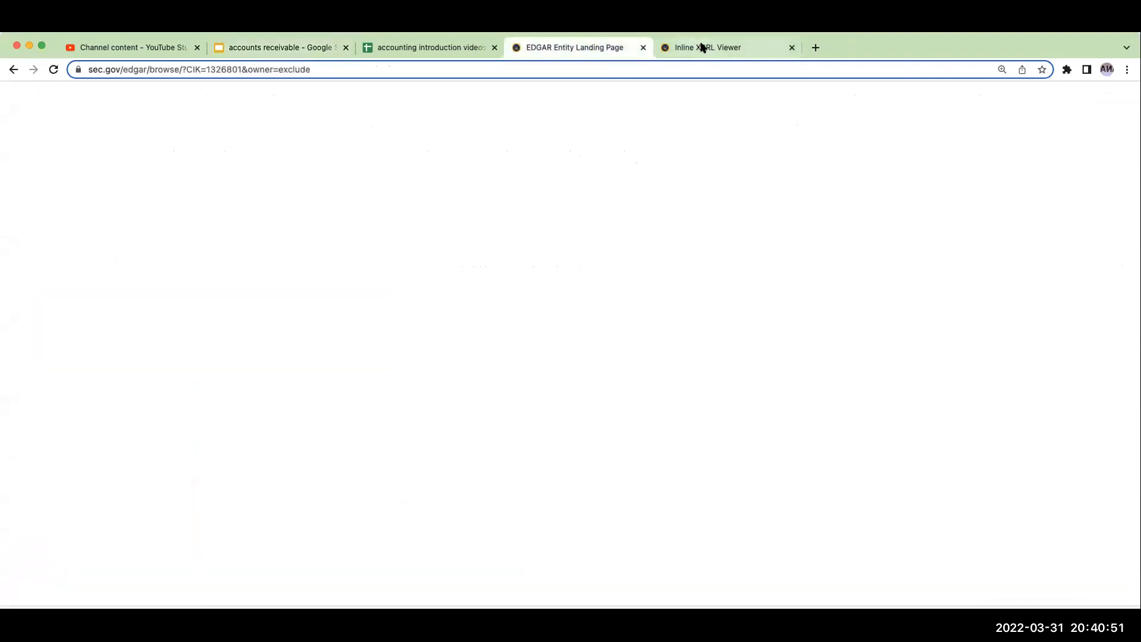
left_click(704, 47)
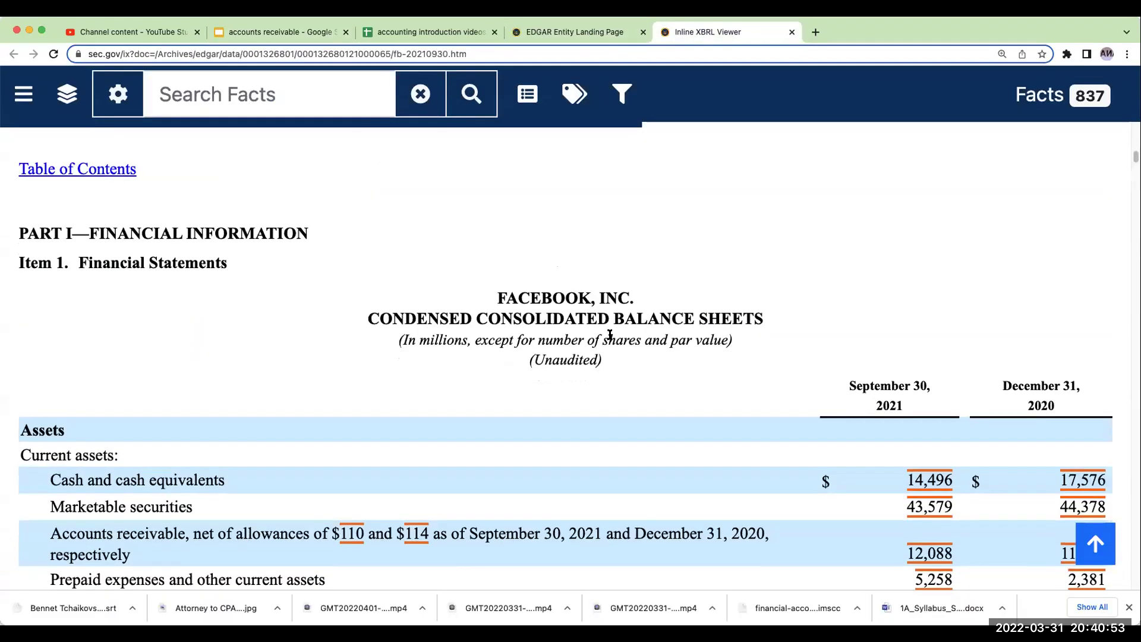
scroll("up", 3)
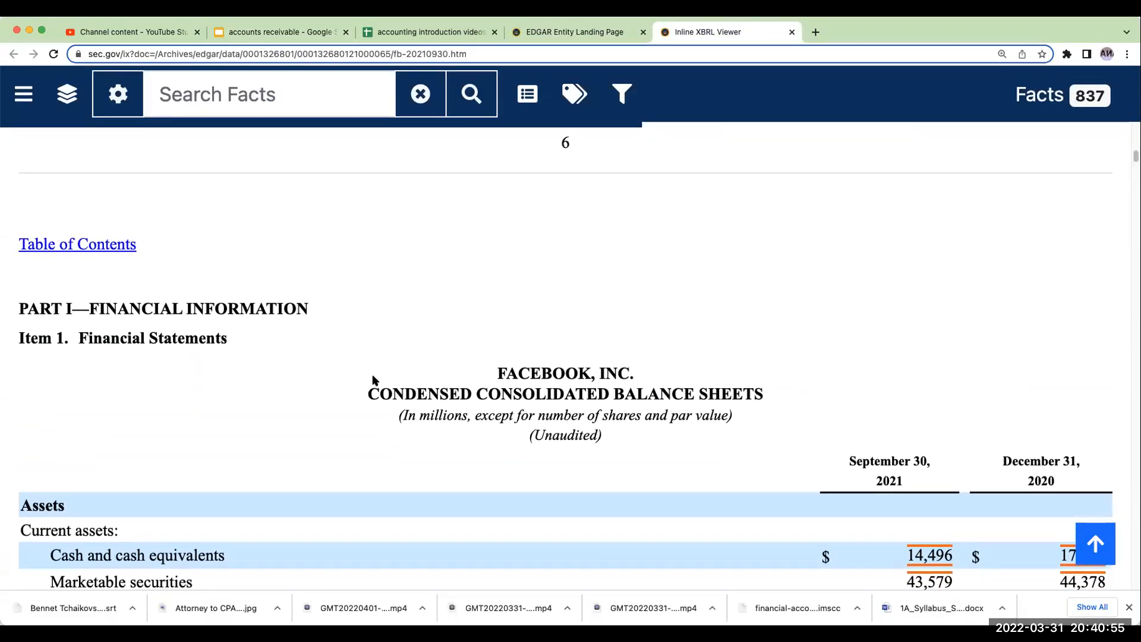
scroll("down", 3)
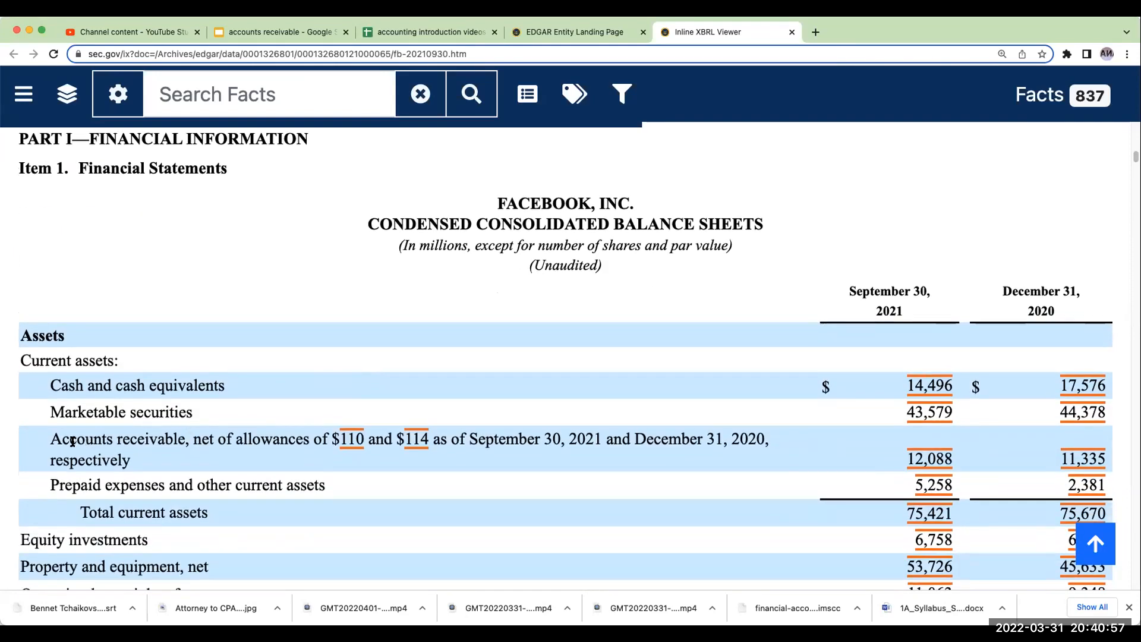
mouse_move(135, 440)
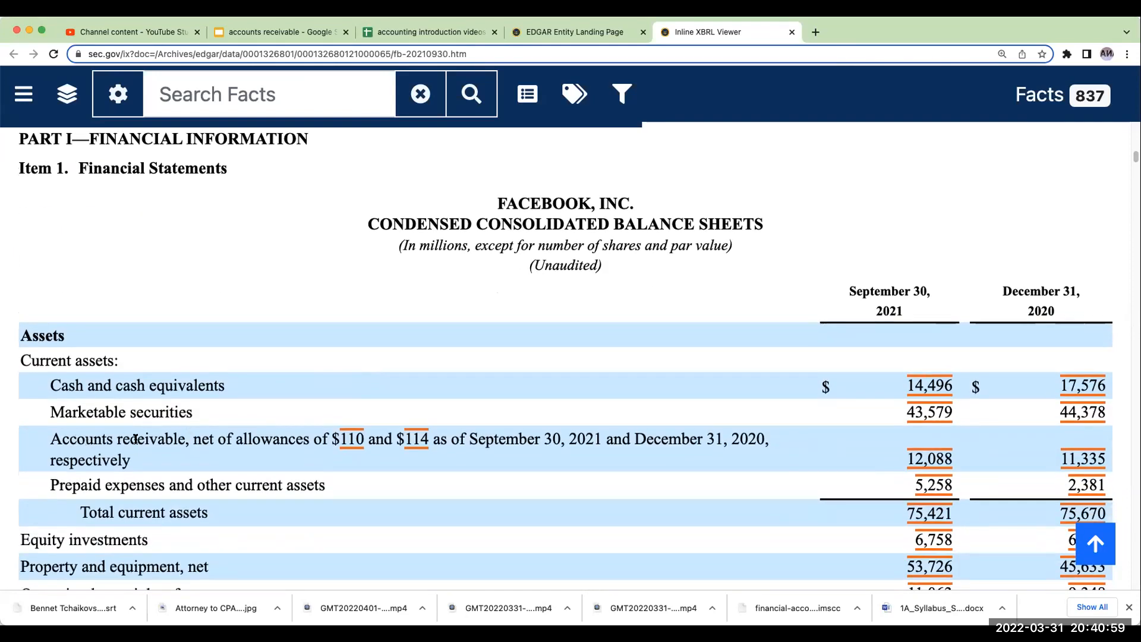
mouse_move(302, 440)
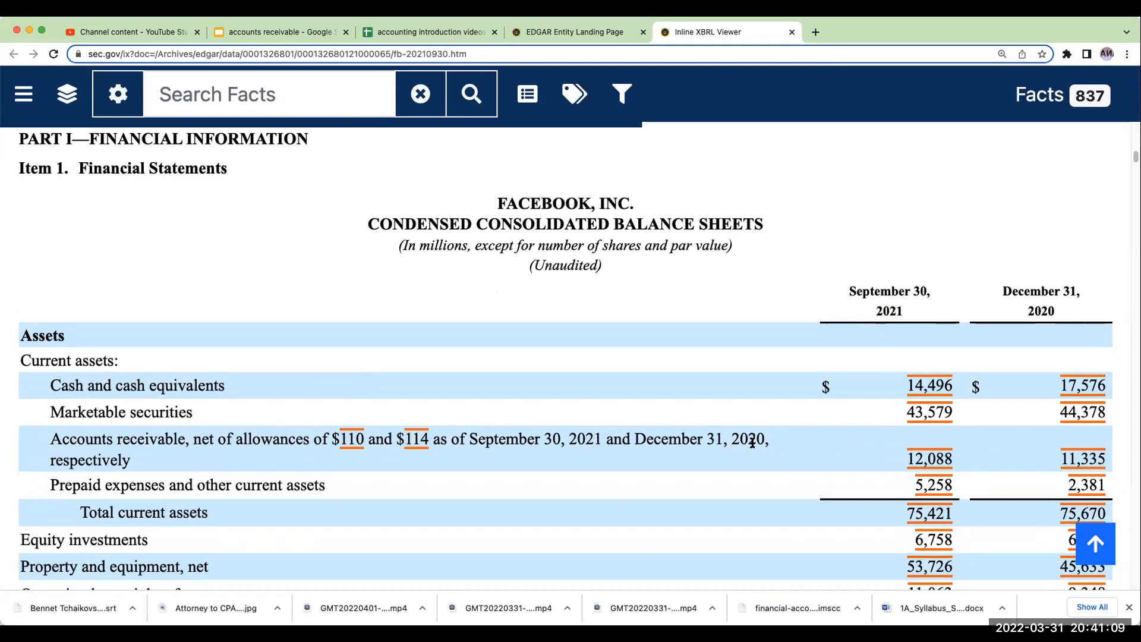
mouse_move(911, 437)
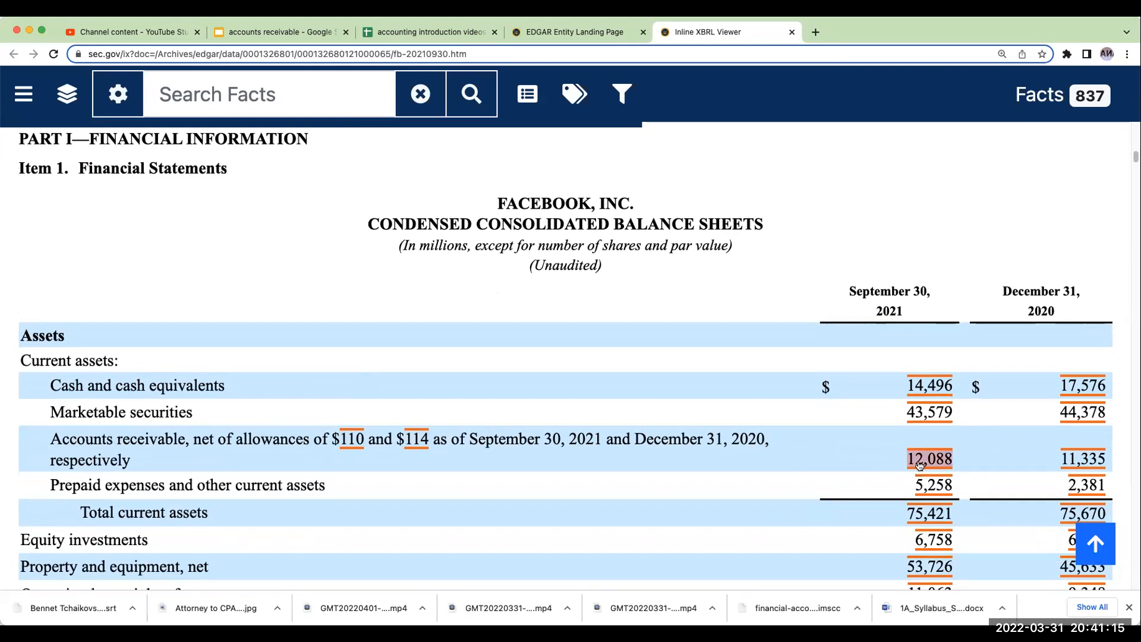
mouse_move(1093, 473)
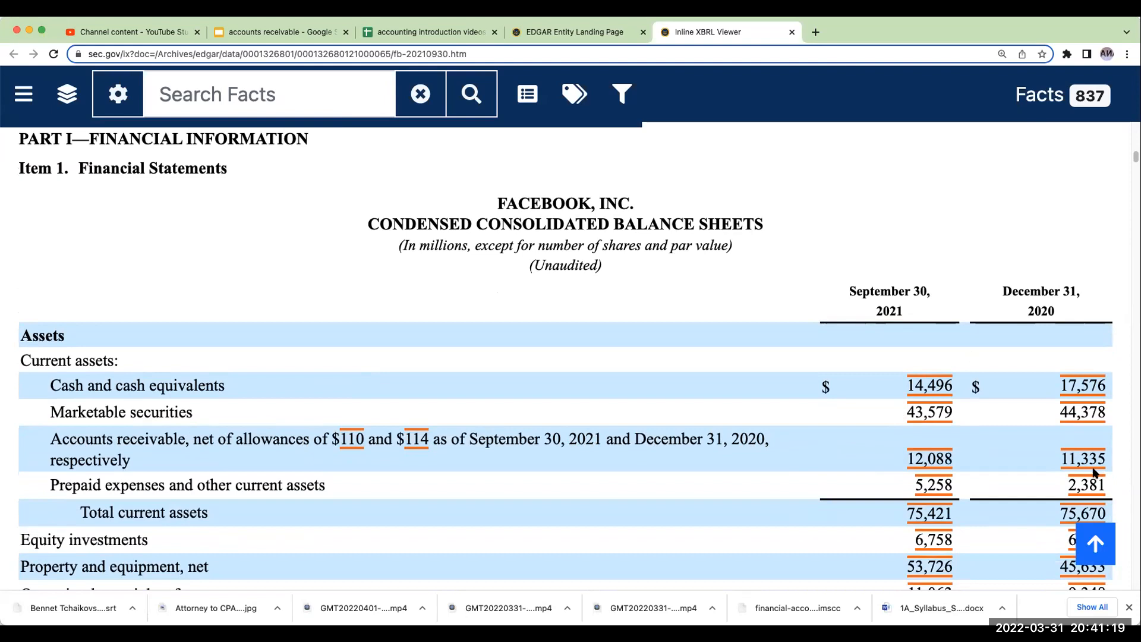
mouse_move(1060, 469)
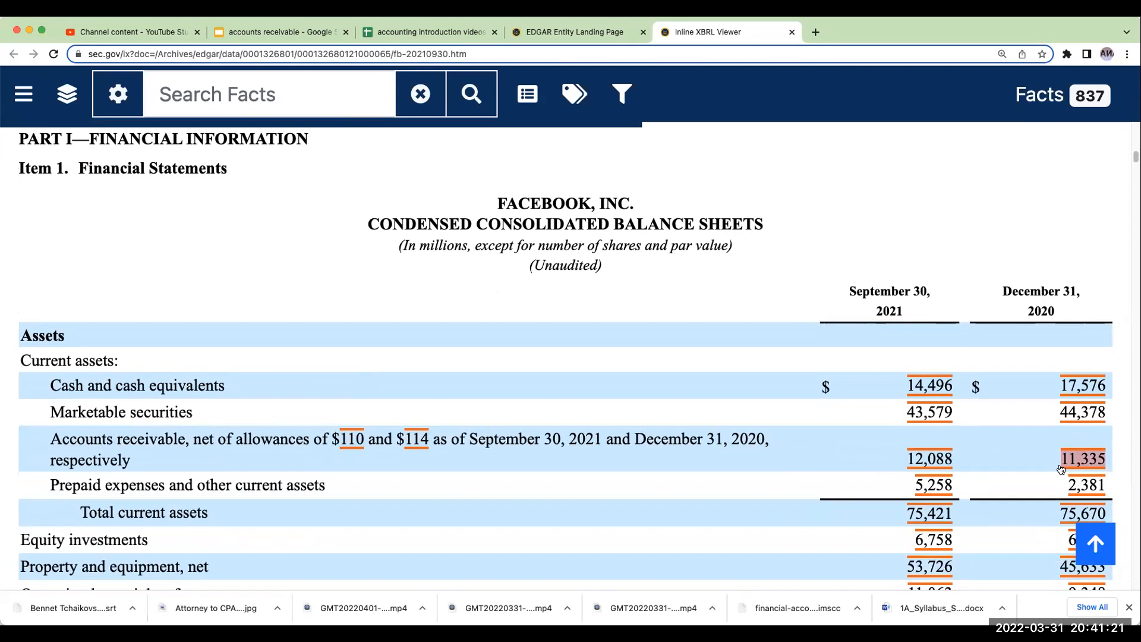
mouse_move(979, 467)
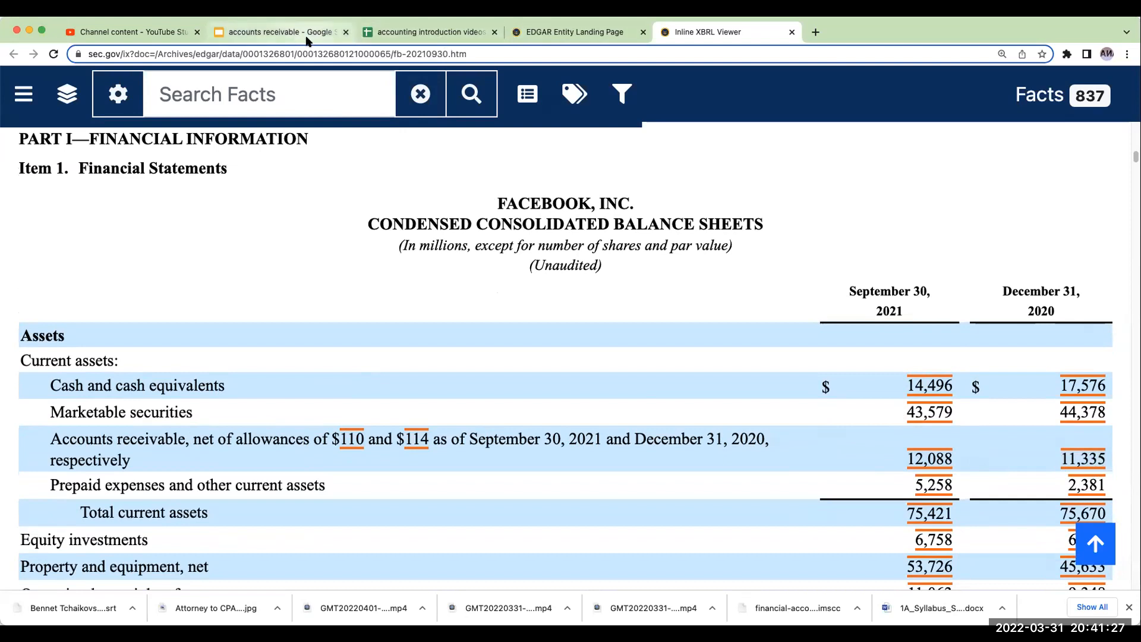
left_click(285, 30)
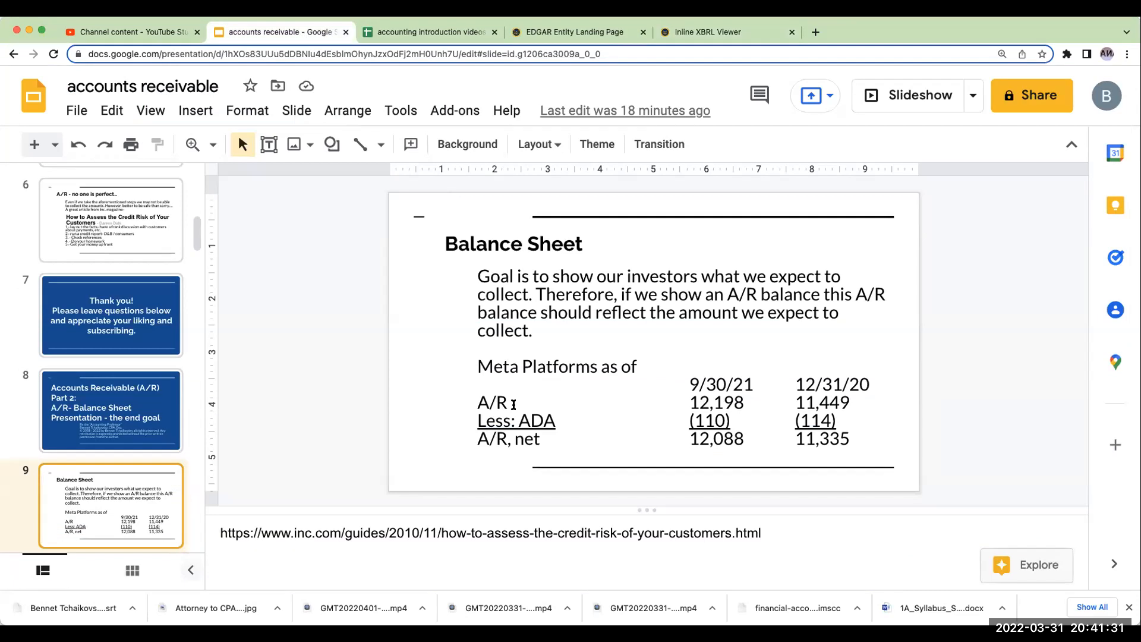
mouse_move(587, 439)
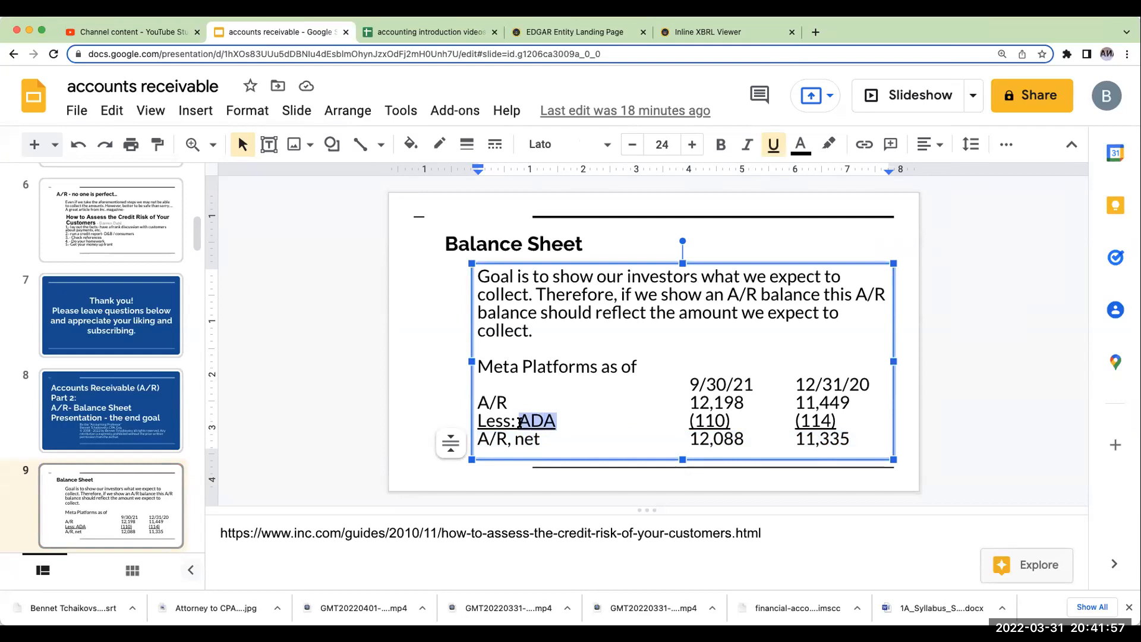
left_click(707, 32)
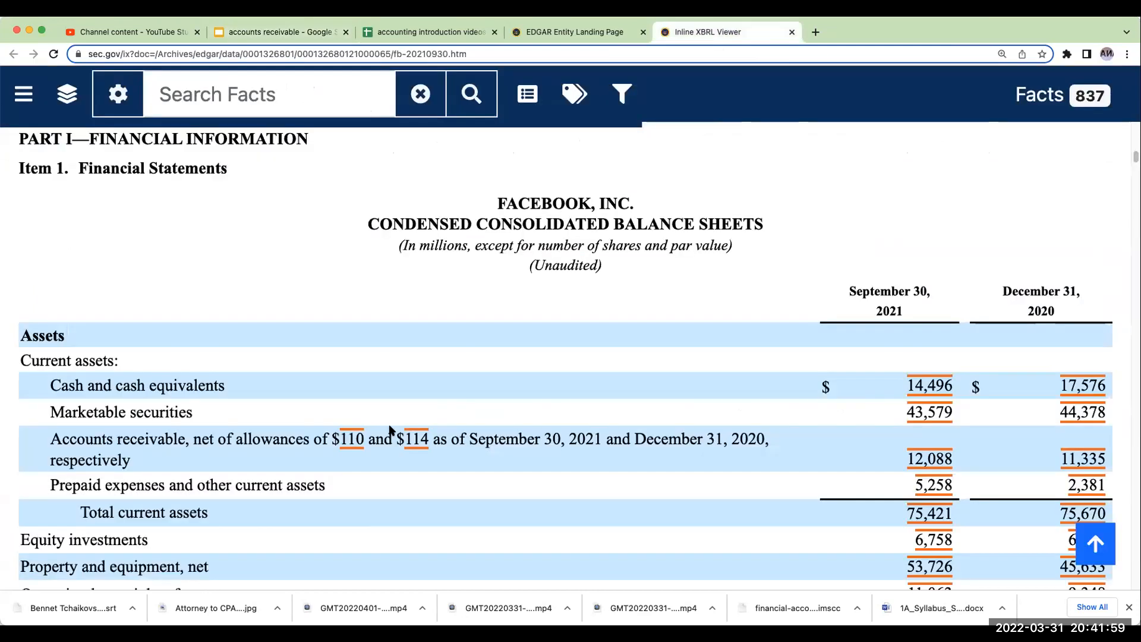
mouse_move(303, 439)
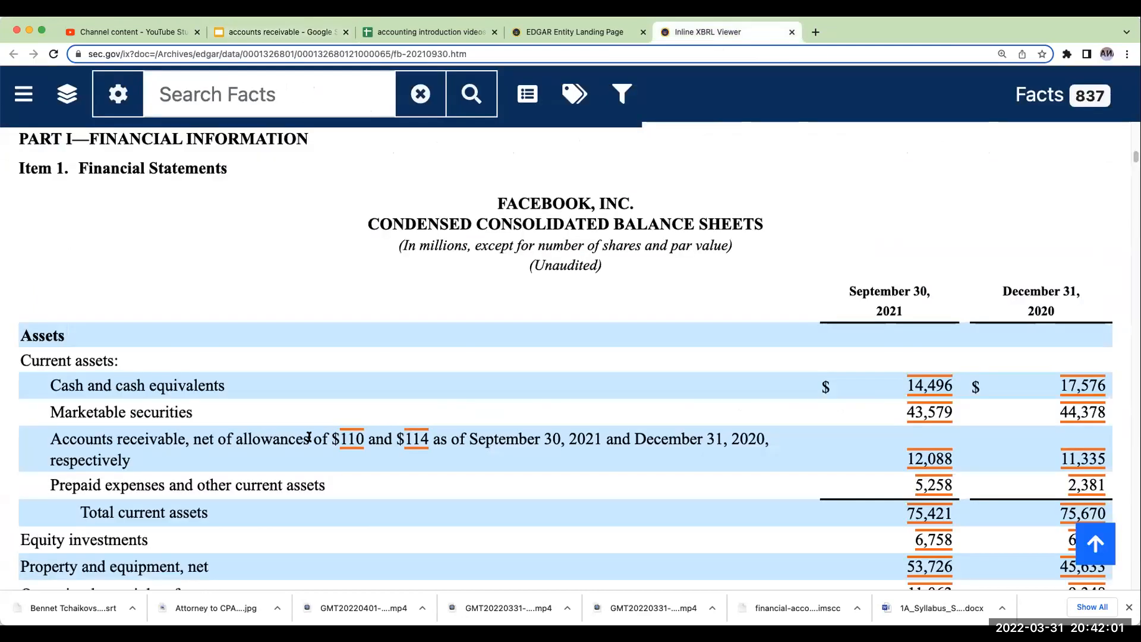
double_click(271, 440)
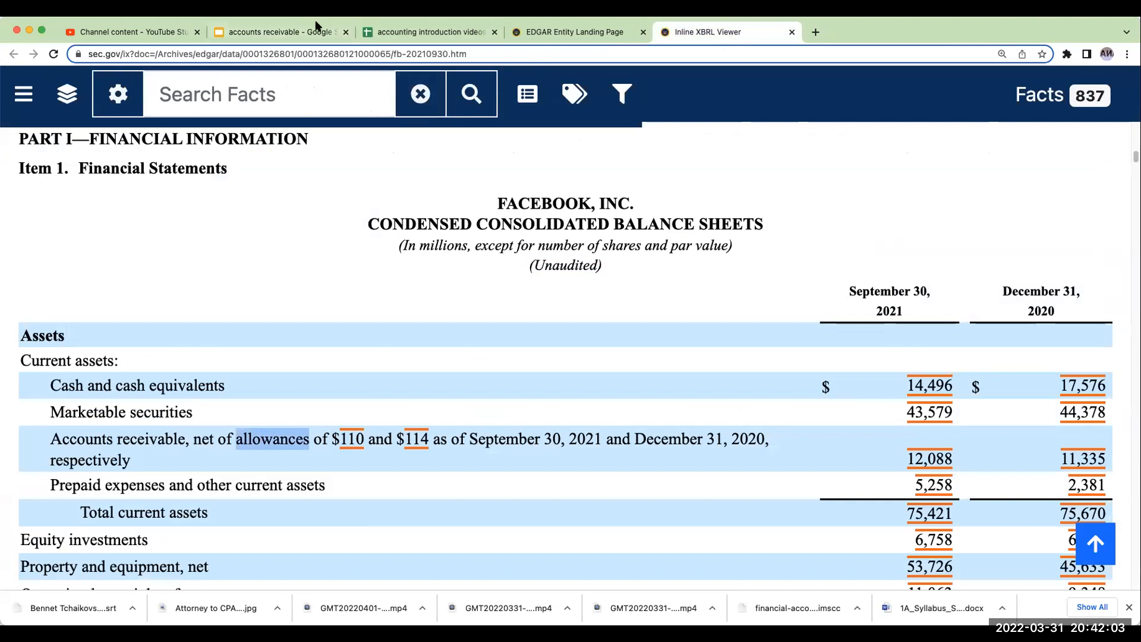
left_click(281, 31)
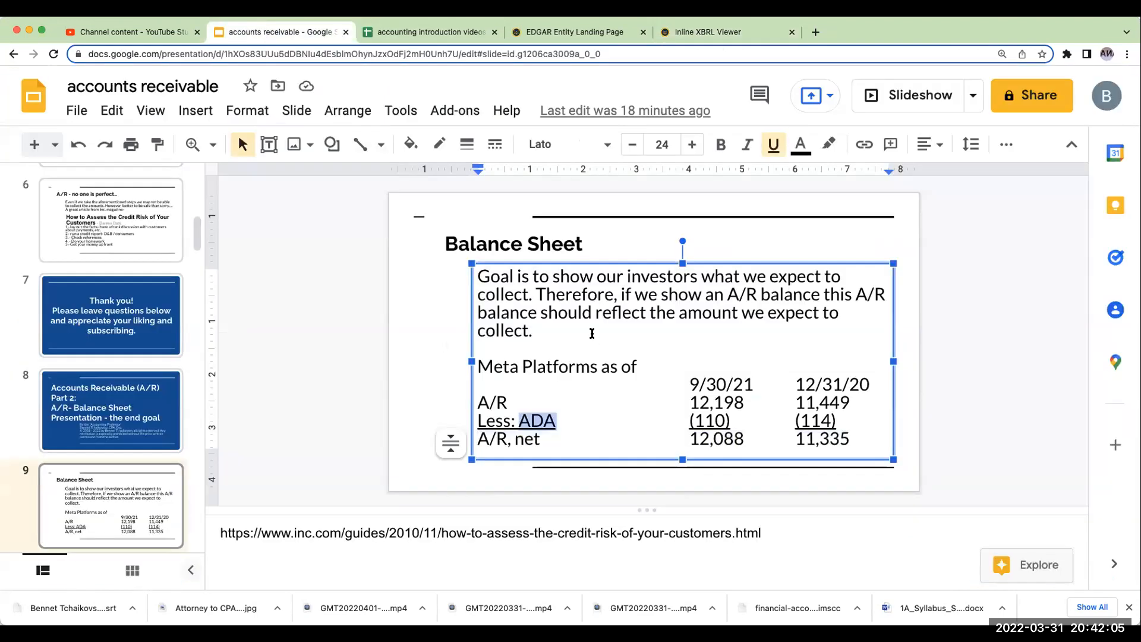
mouse_move(593, 357)
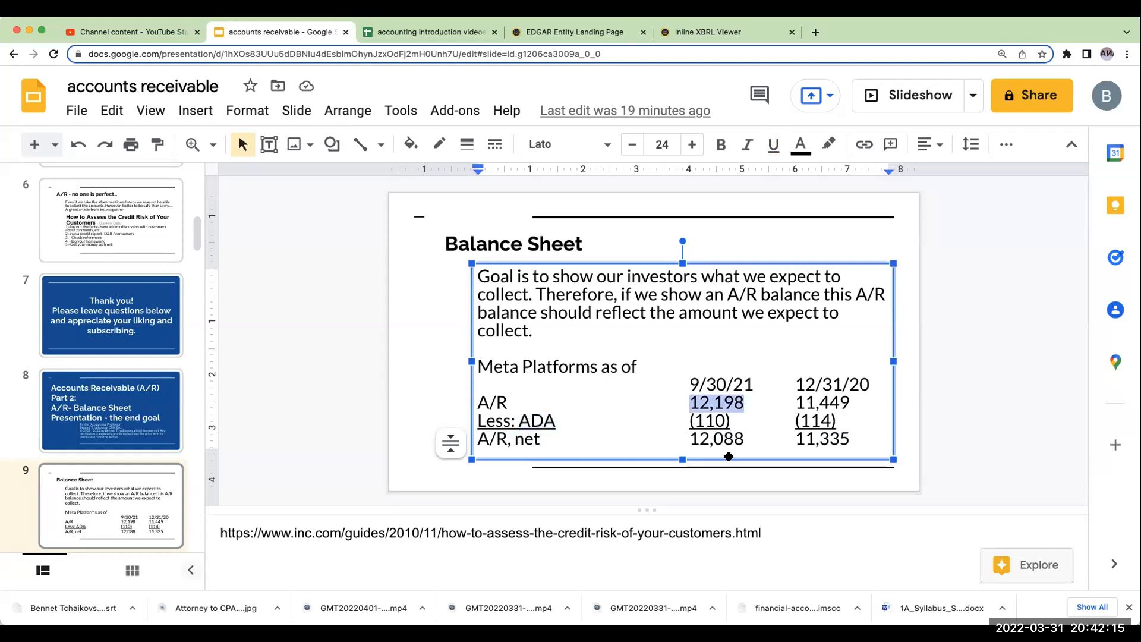
mouse_move(721, 421)
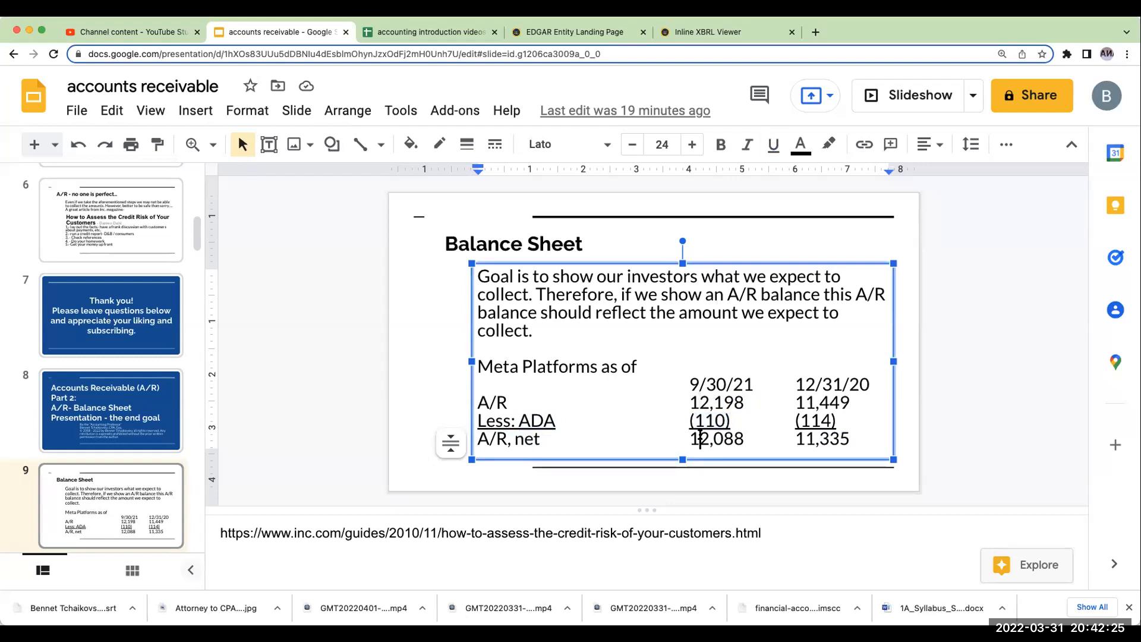
mouse_move(754, 437)
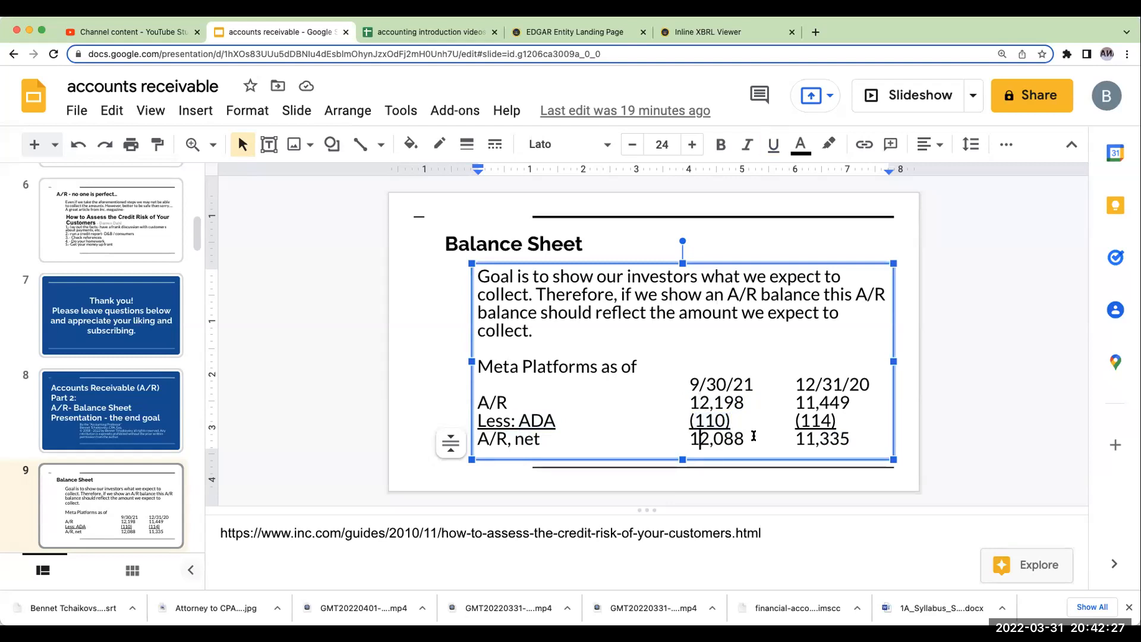
mouse_move(711, 457)
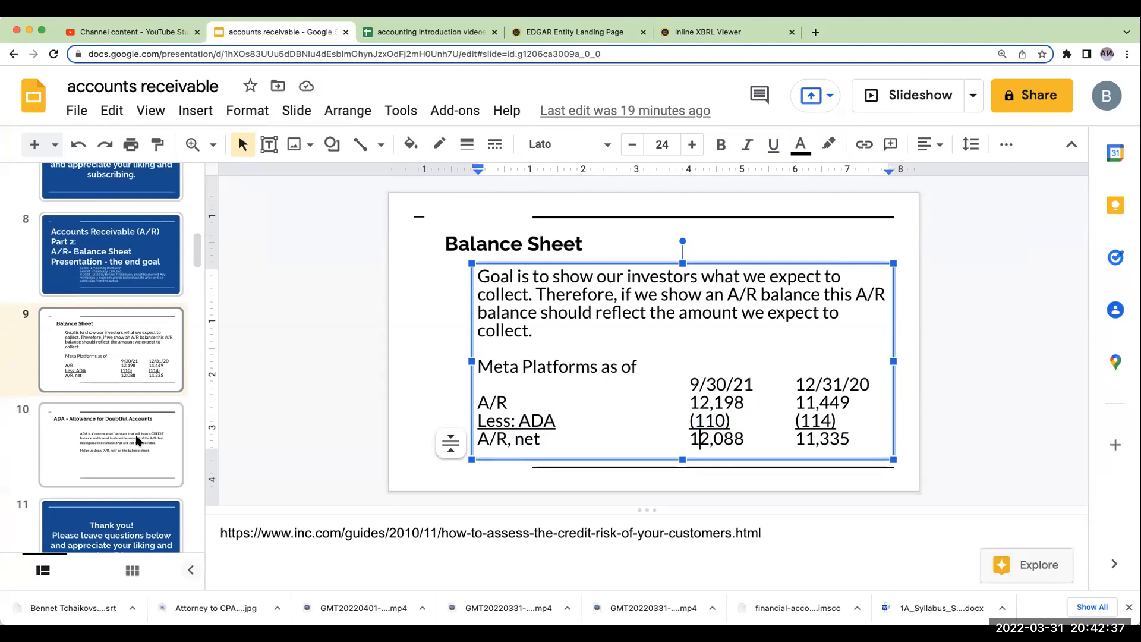
- Increase the font size of all body text on the ADA contra-asset definition slide
left_click(110, 445)
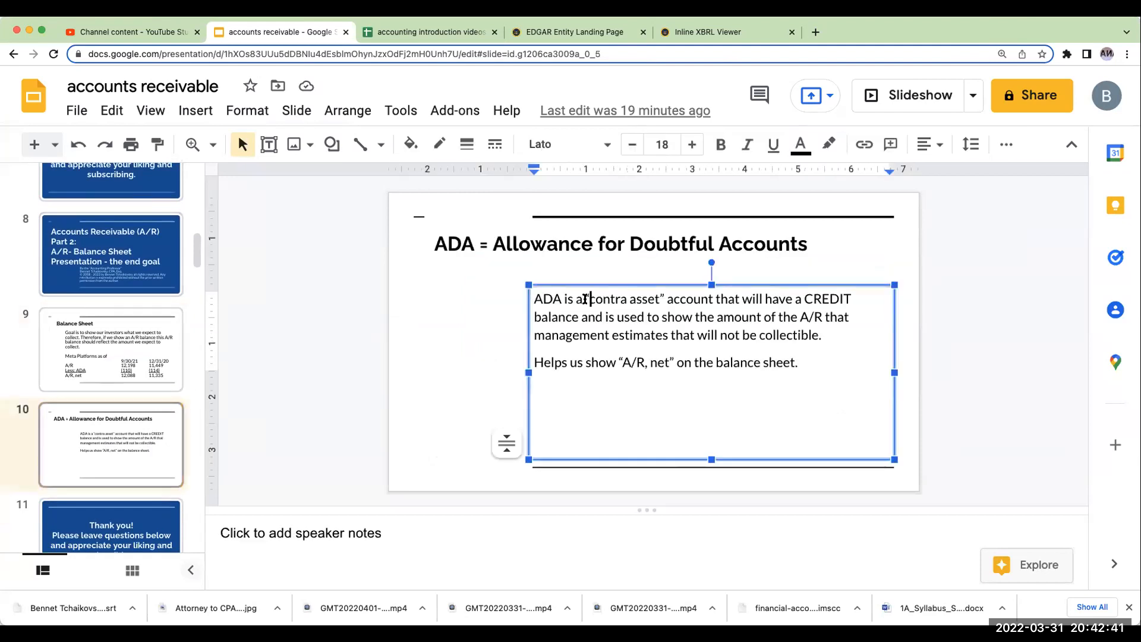
key("cmd+a")
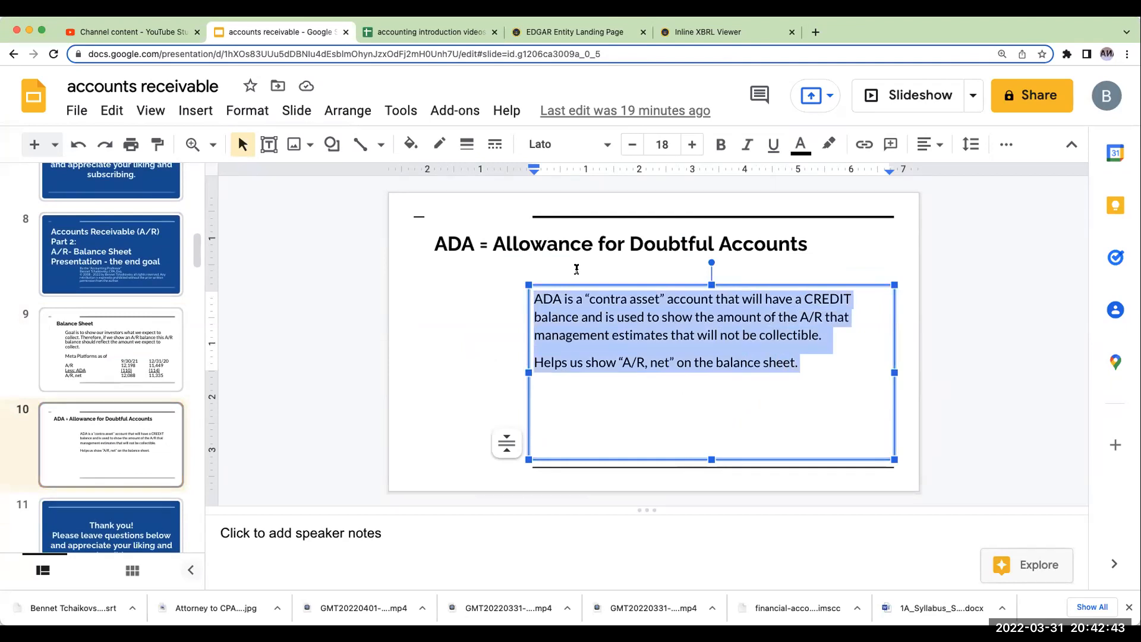
left_click(692, 144)
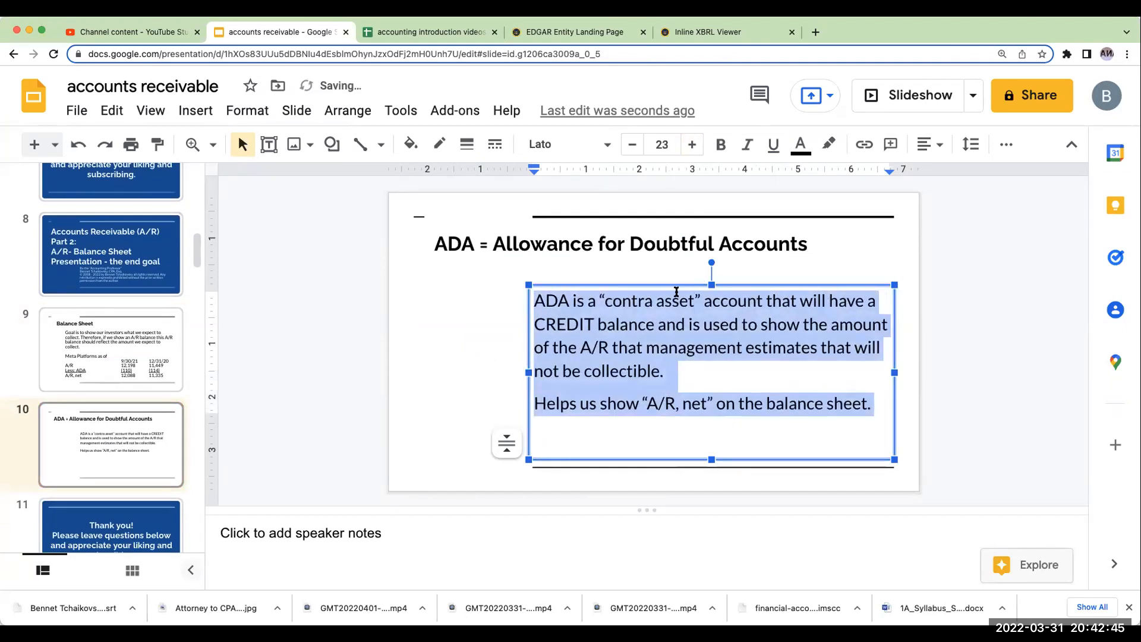
left_click(684, 376)
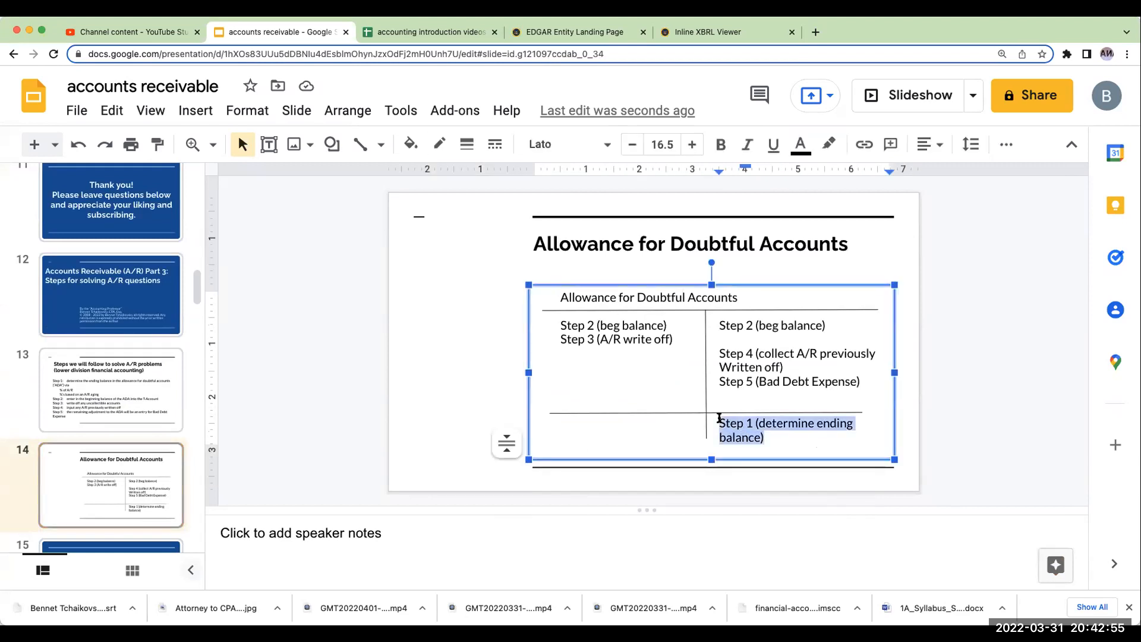
mouse_move(714, 422)
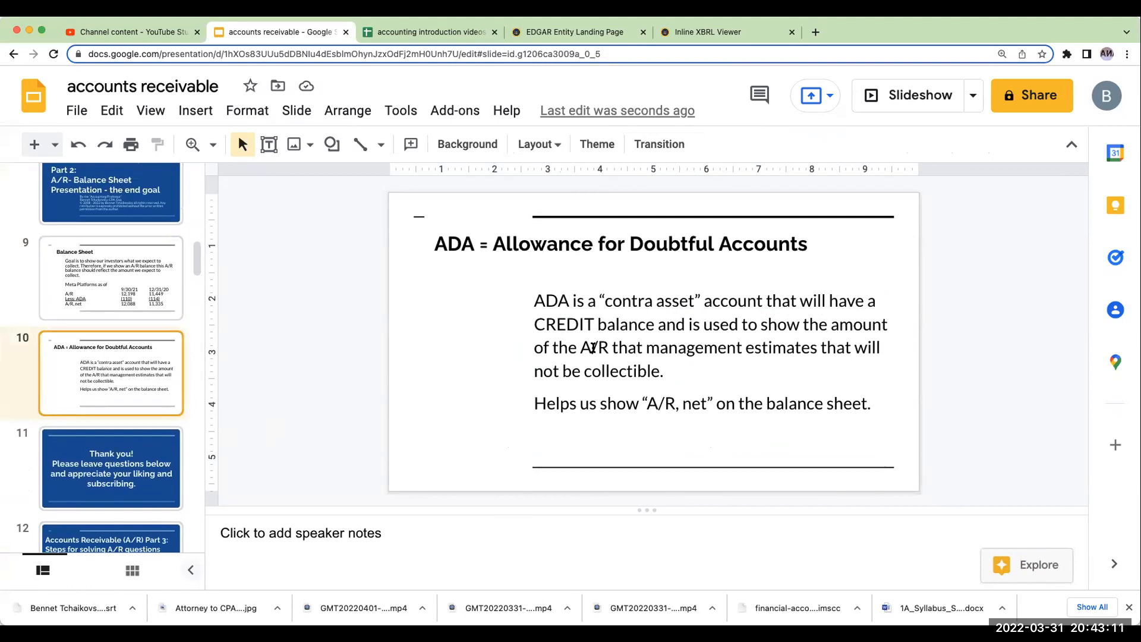
mouse_move(612, 388)
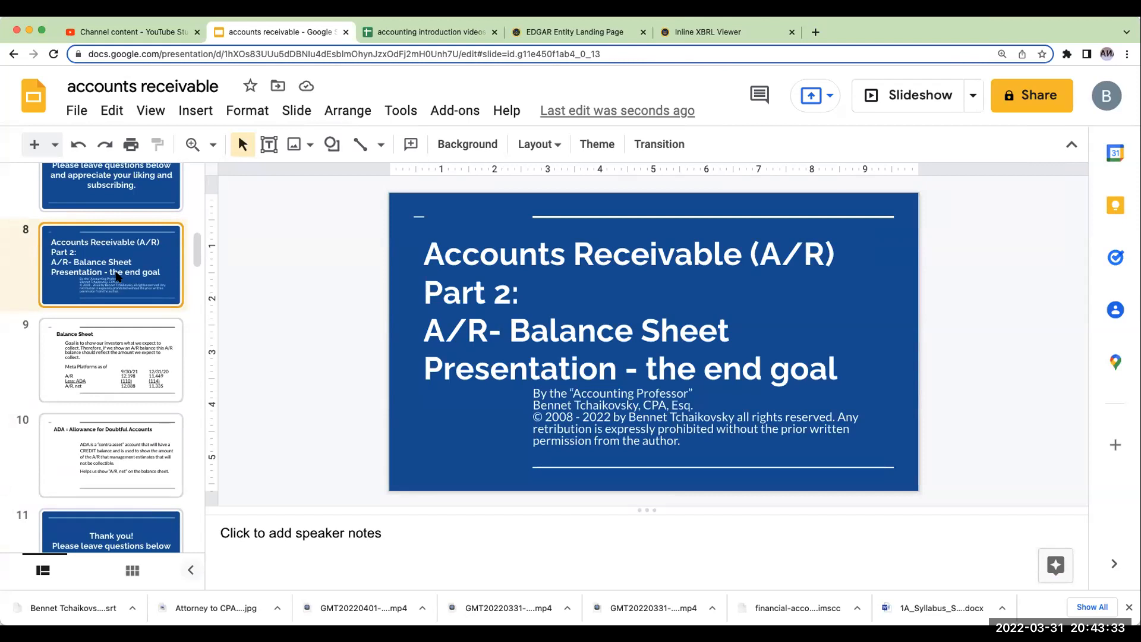
mouse_move(101, 369)
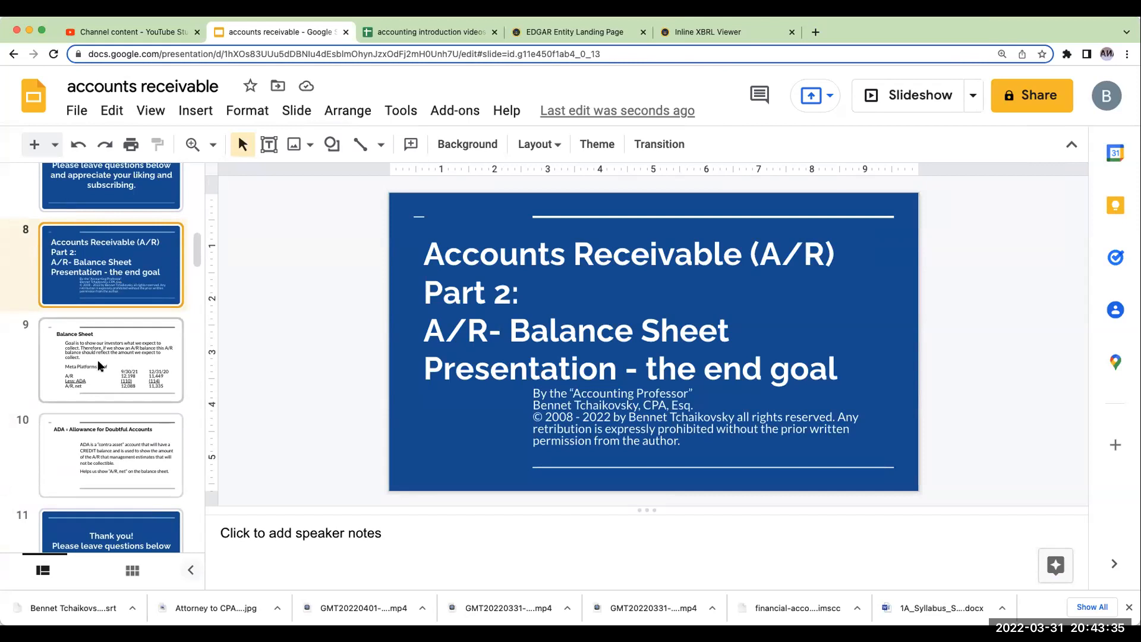
- Revisit the Meta balance sheet slide and the videos spreadsheet, then land on the Thank you slide
left_click(110, 362)
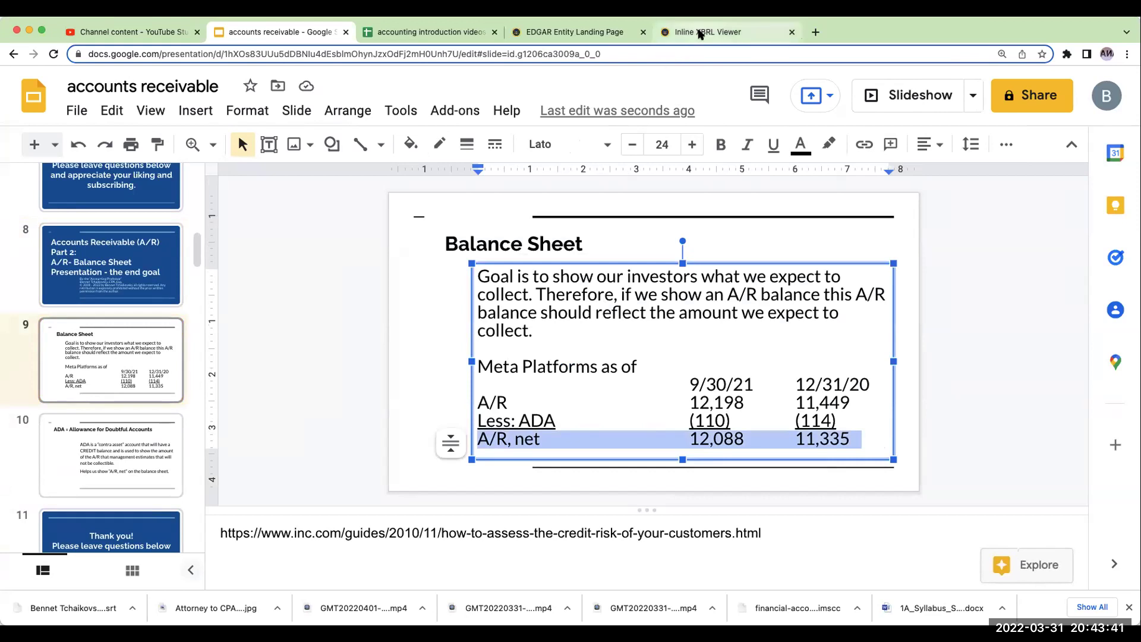
left_click(707, 31)
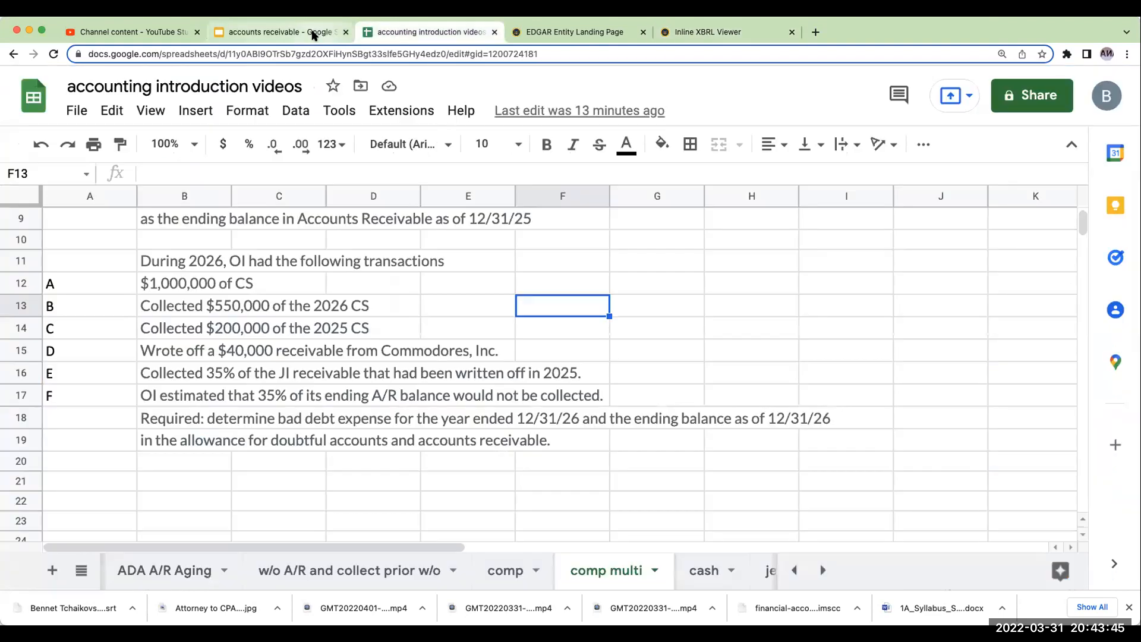
left_click(286, 31)
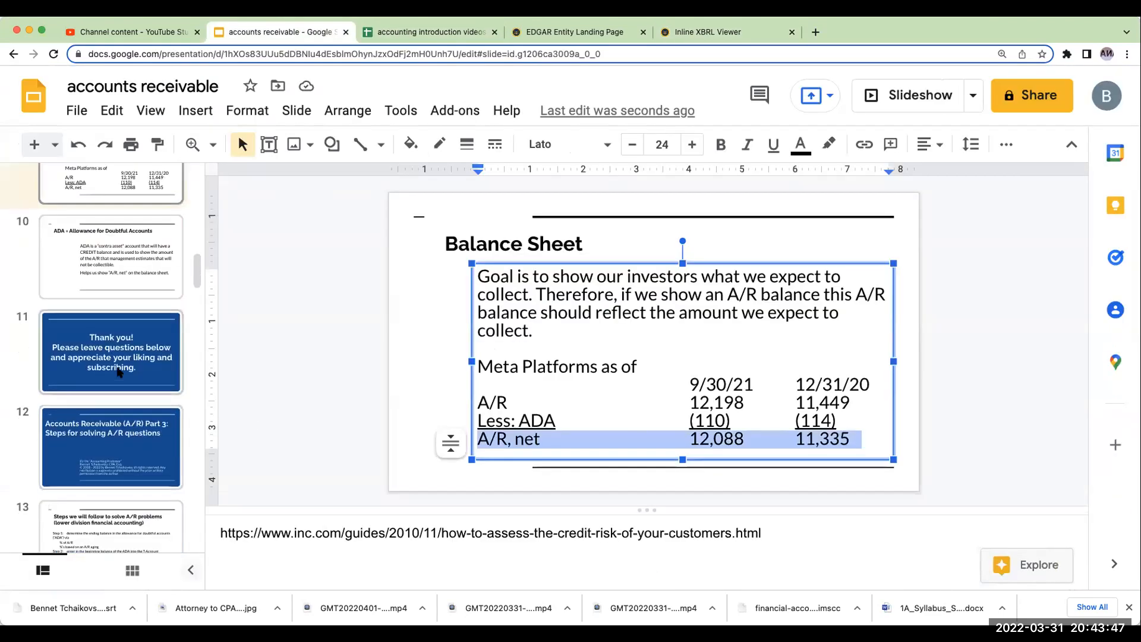
left_click(111, 352)
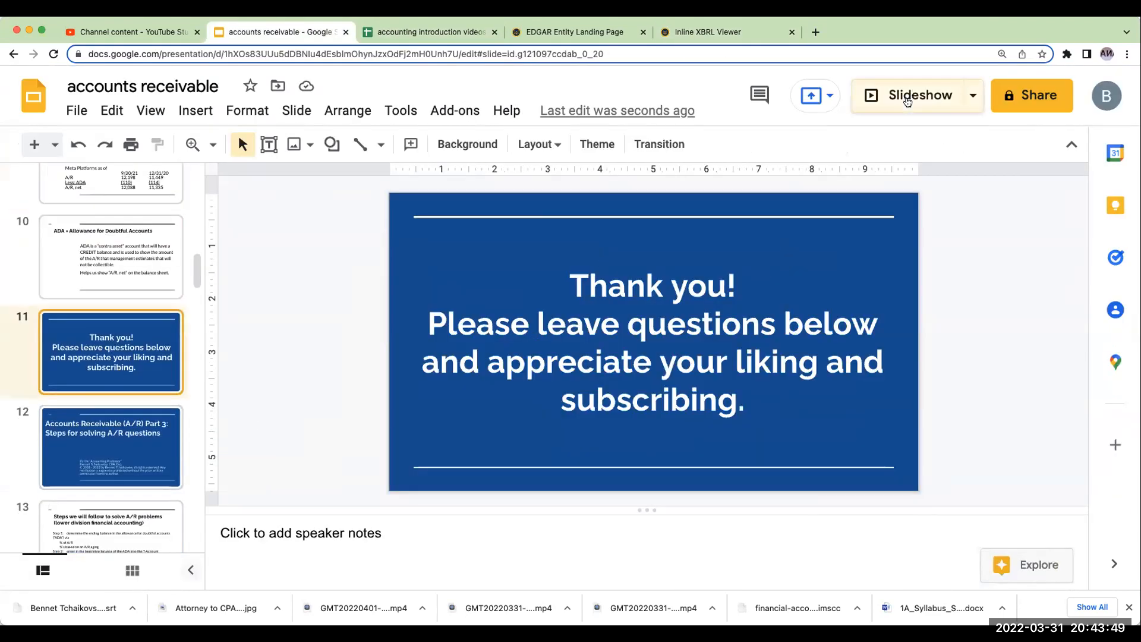